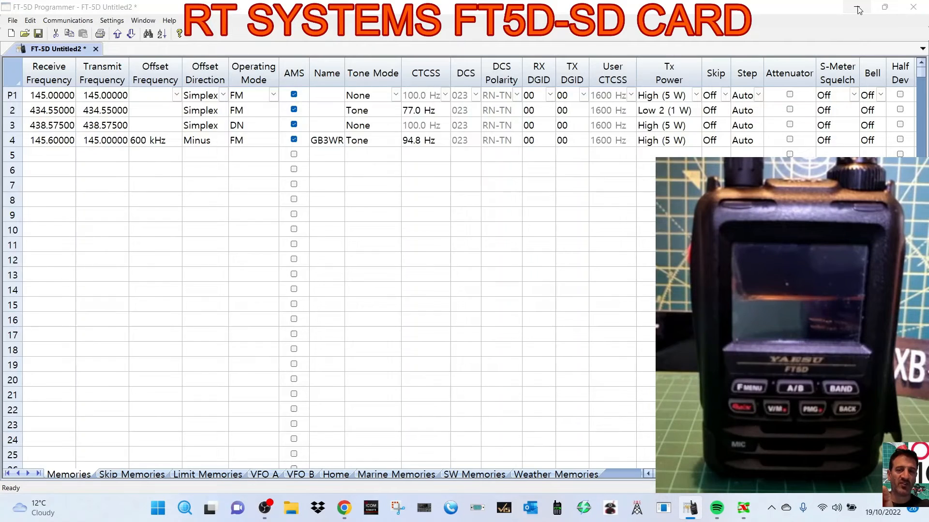
Step: Read Backup.dat from the SD card into a new memory file via Communications > Read Data From SDCard
{"action": "left_click", "coordinate": [289, 508]}
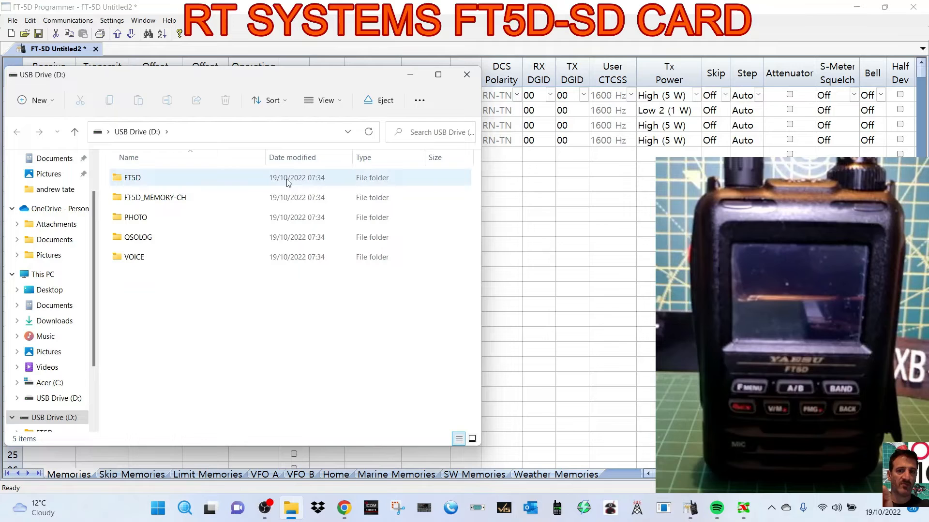
{"action": "mouse_move", "coordinate": [230, 271]}
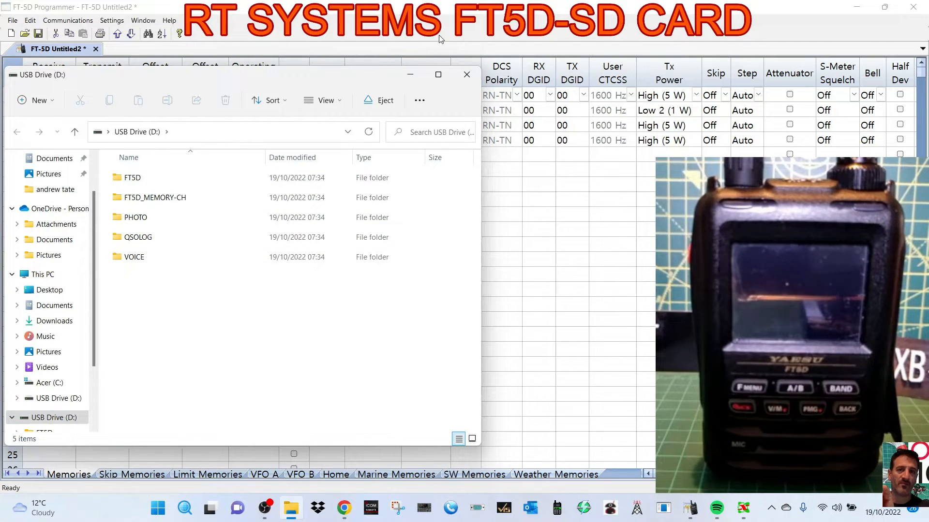
{"action": "left_click", "coordinate": [466, 74]}
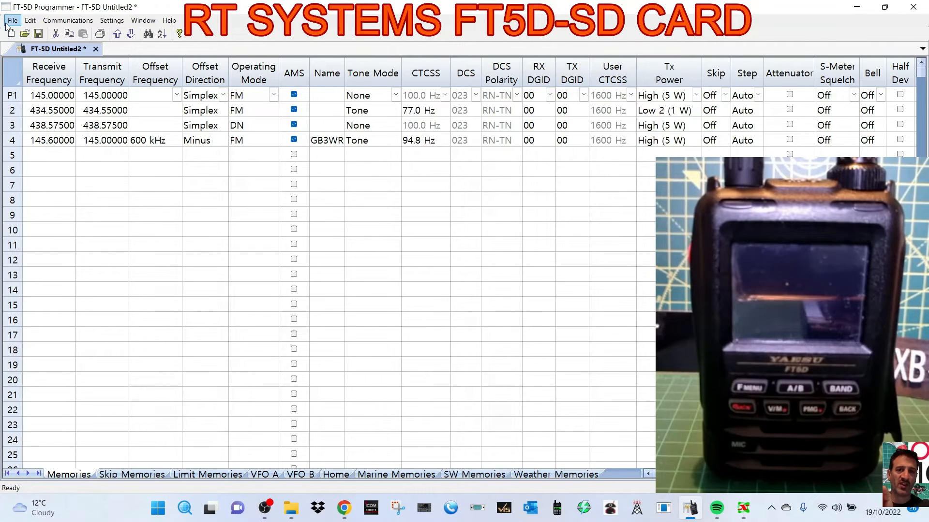
{"action": "left_click", "coordinate": [12, 19]}
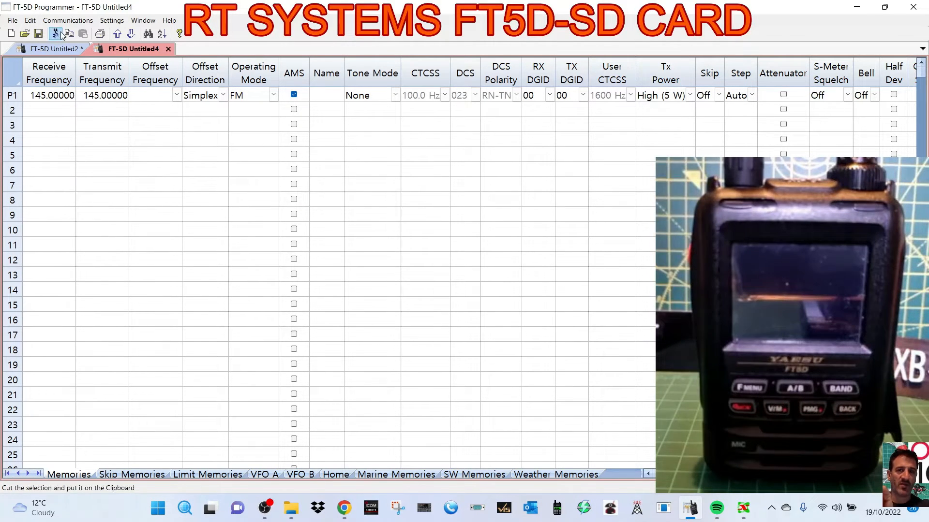
{"action": "left_click", "coordinate": [68, 20]}
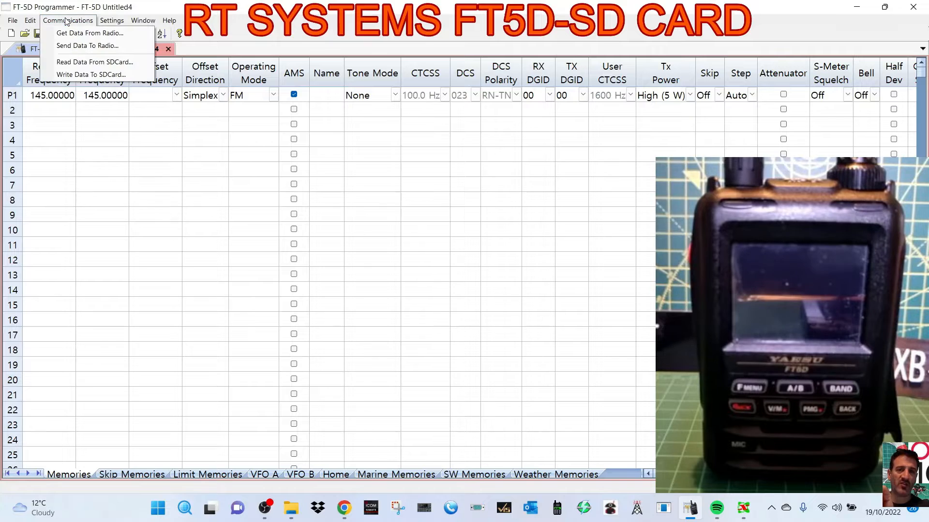
{"action": "left_click", "coordinate": [94, 61]}
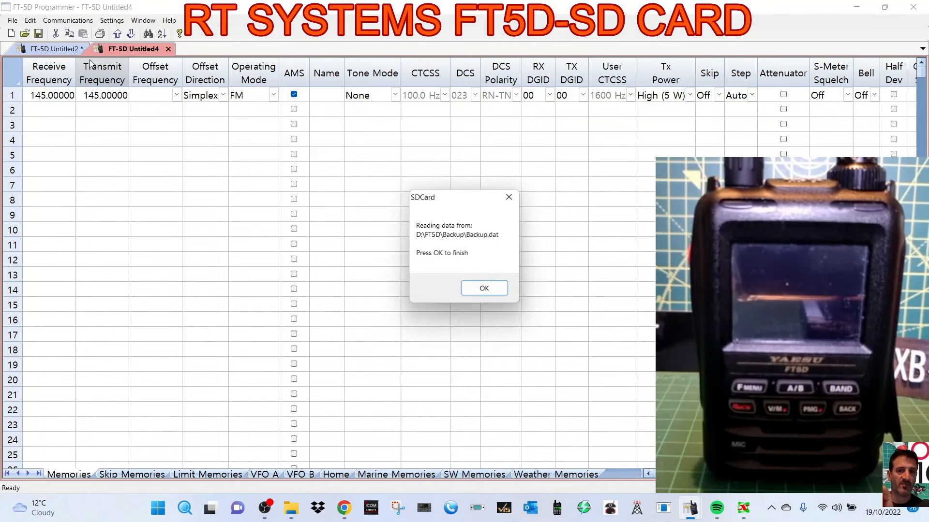
{"action": "left_click", "coordinate": [483, 289]}
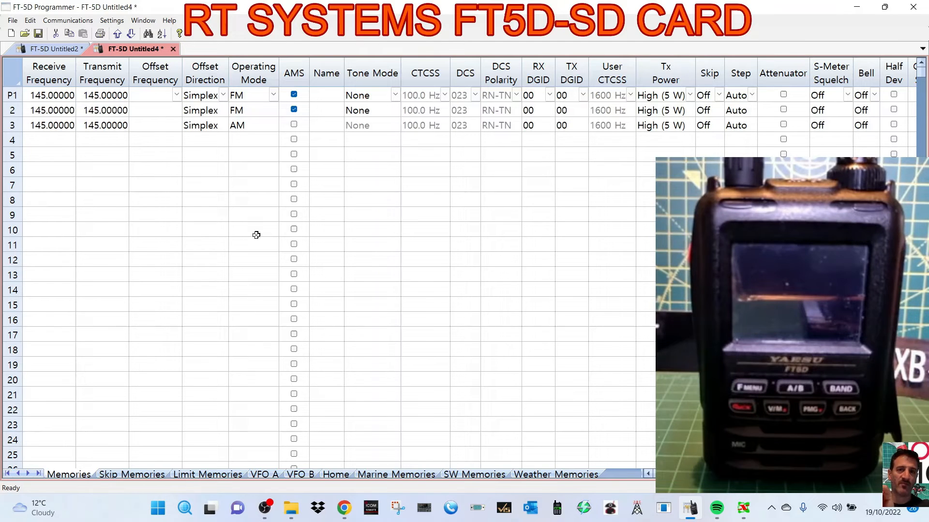
{"action": "mouse_move", "coordinate": [193, 196]}
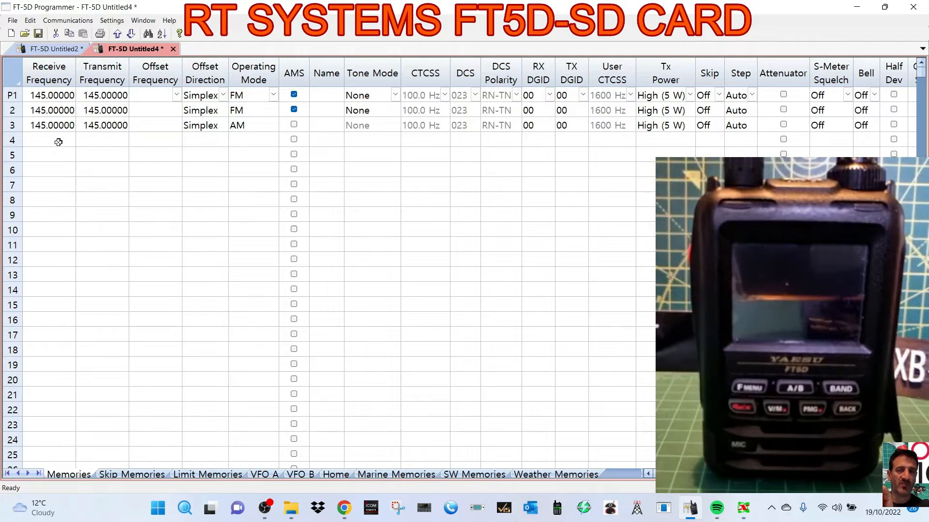
Step: Give channel 4 a receive frequency of 438.57500 MHz with simplex offset direction
{"action": "left_click", "coordinate": [49, 139]}
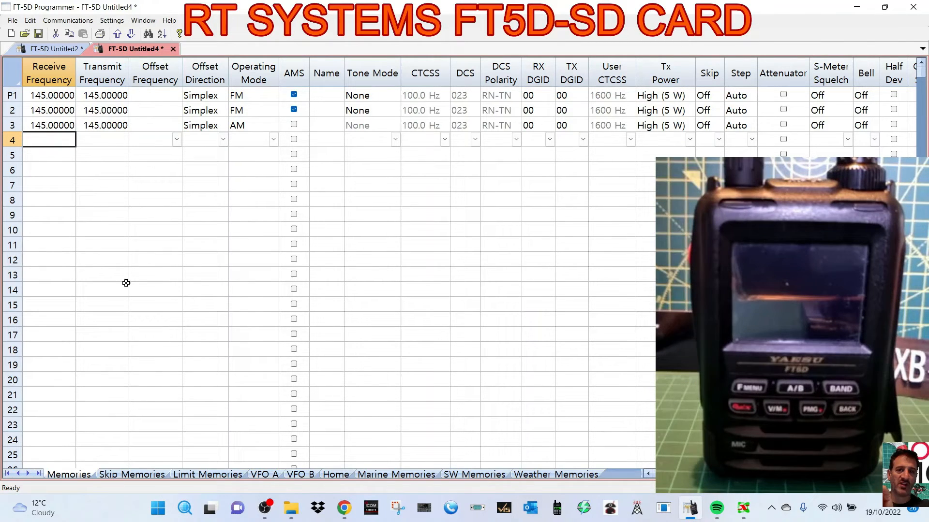
{"action": "type", "text": "3.00000"}
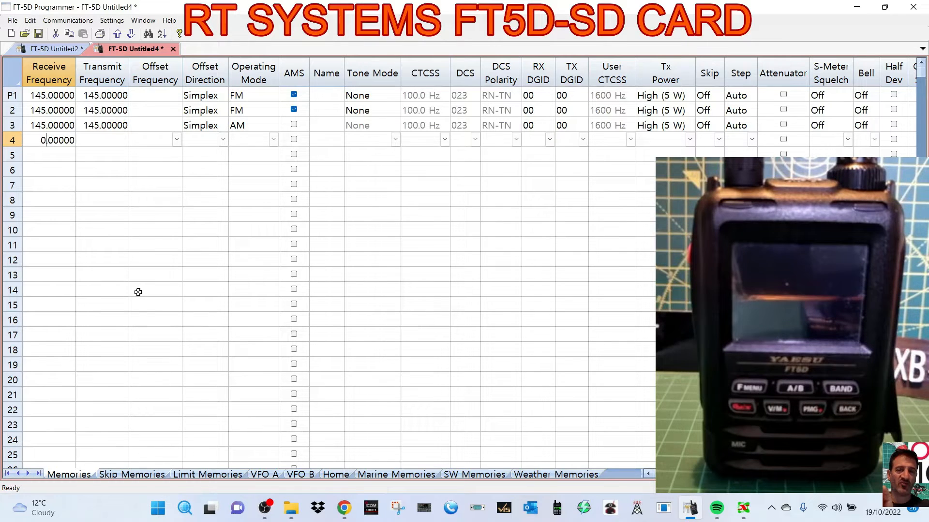
{"action": "type", "text": "438"}
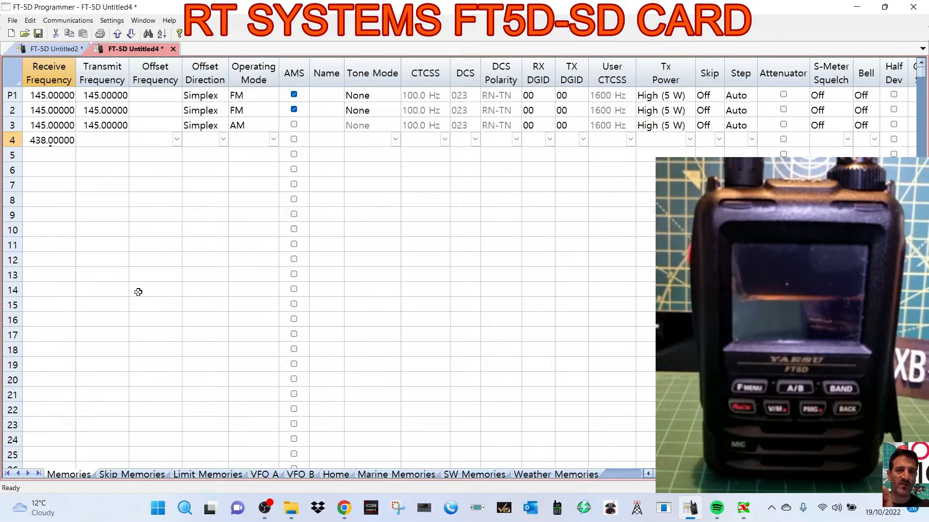
{"action": "type", "text": "438.57500"}
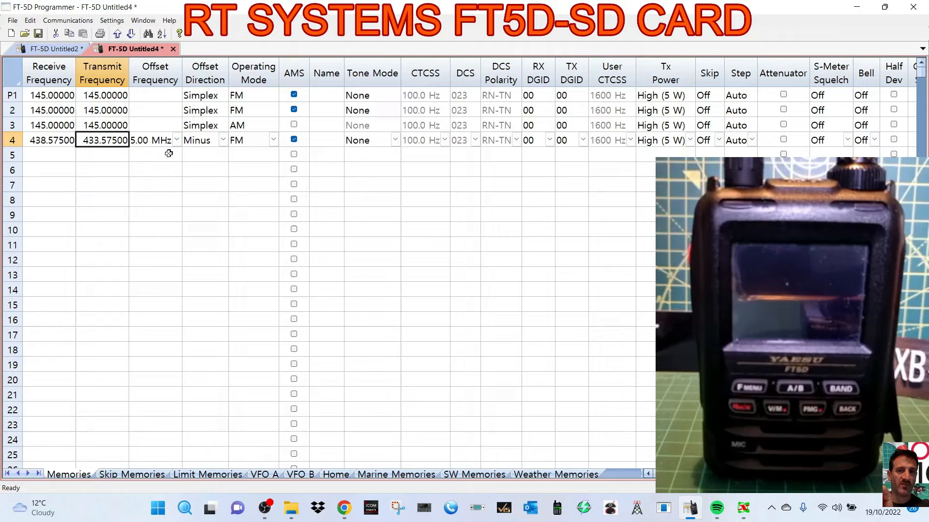
{"action": "left_click", "coordinate": [176, 140]}
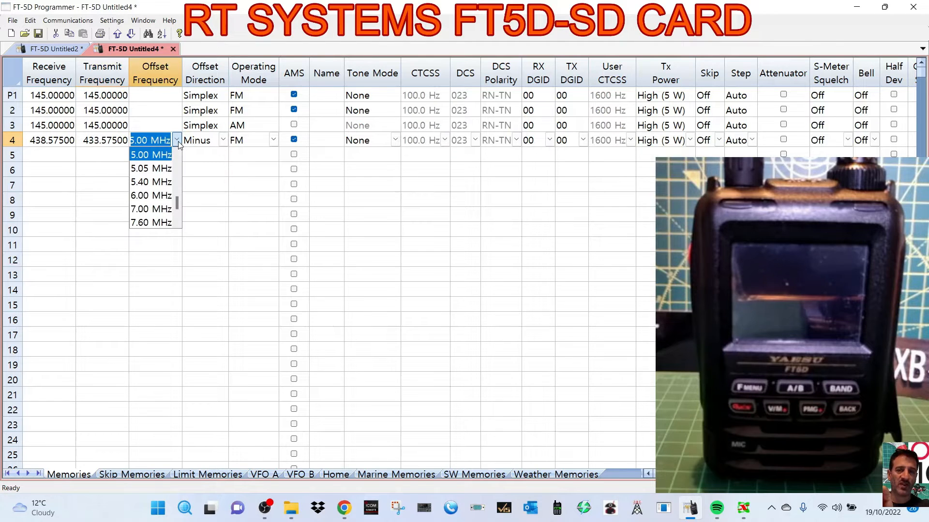
{"action": "left_click", "coordinate": [223, 140]}
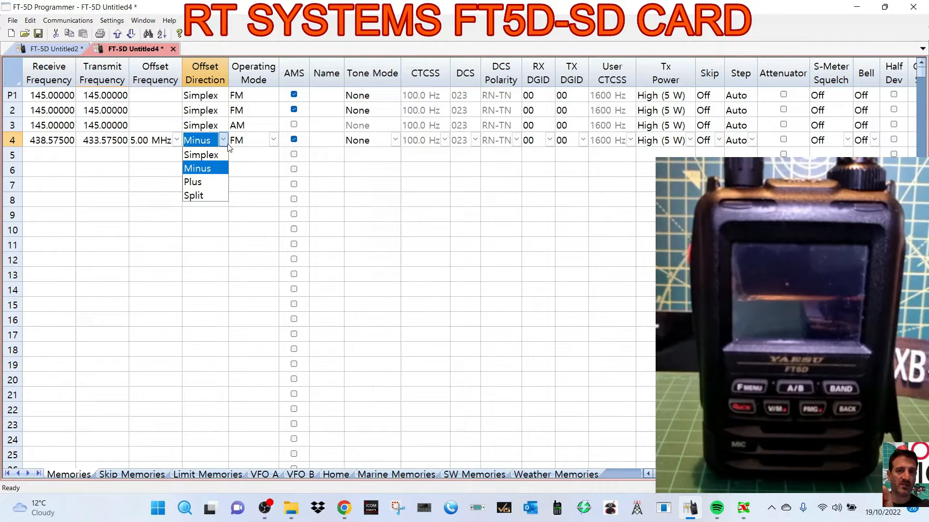
{"action": "left_click", "coordinate": [202, 155]}
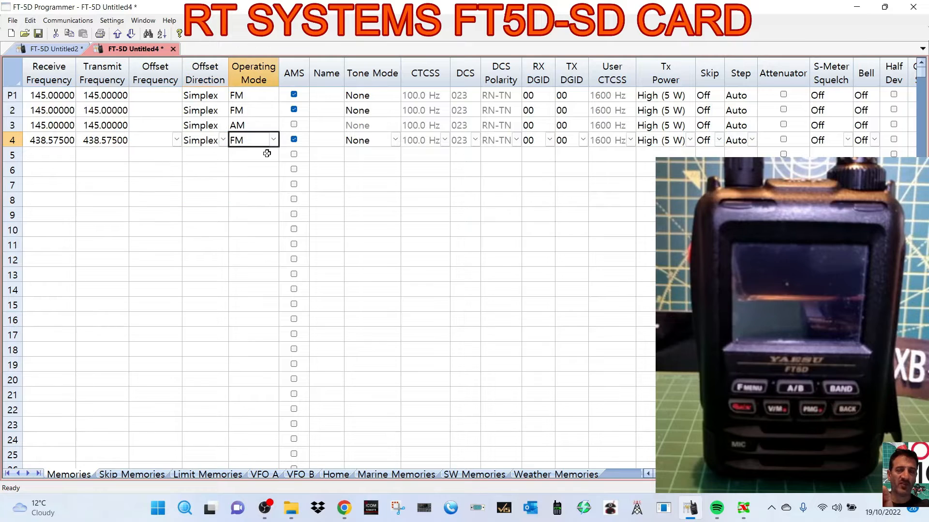
Step: Set channel 4 to DN digital mode and name it HOTSPOT
{"action": "left_click", "coordinate": [272, 140]}
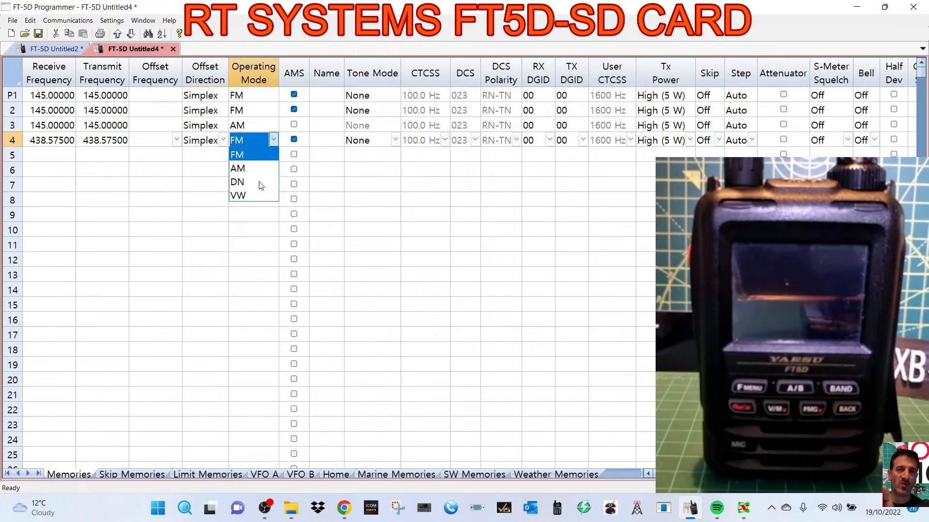
{"action": "left_click", "coordinate": [238, 182]}
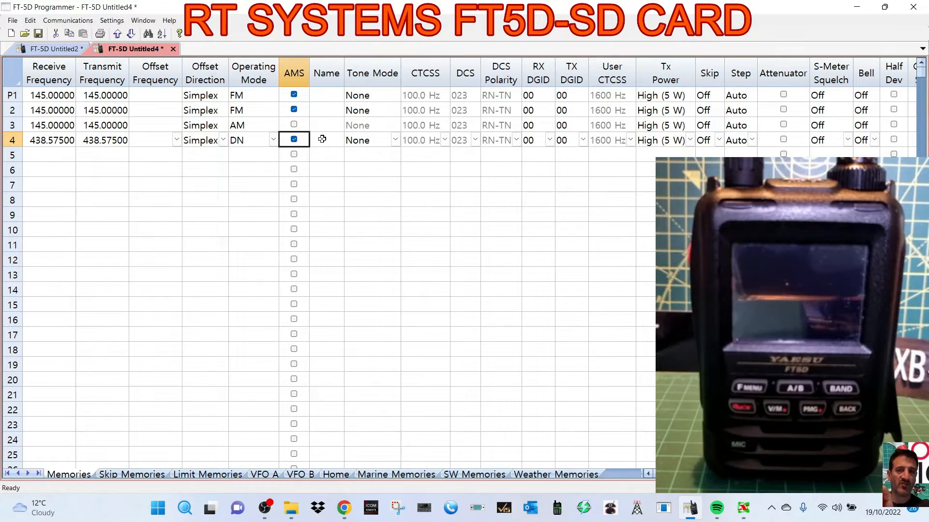
{"action": "type", "text": "HO"}
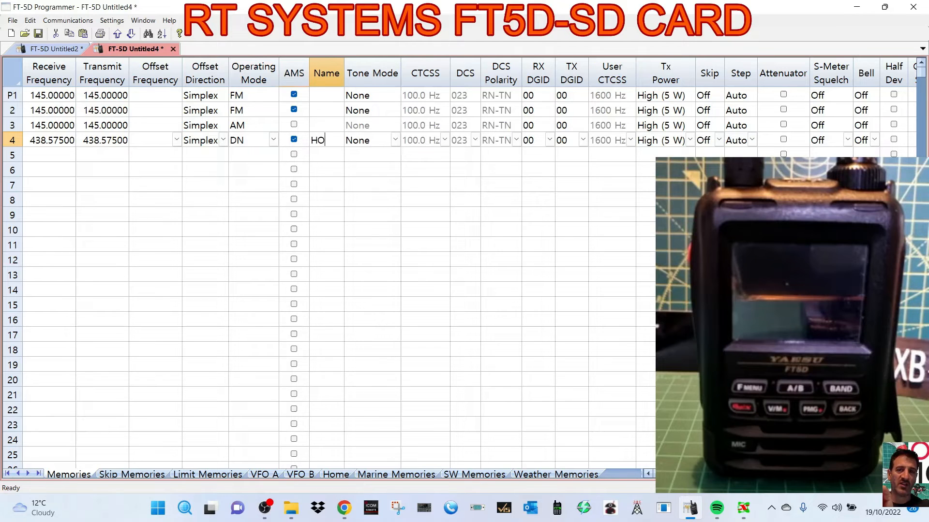
{"action": "type", "text": "TSPOT"}
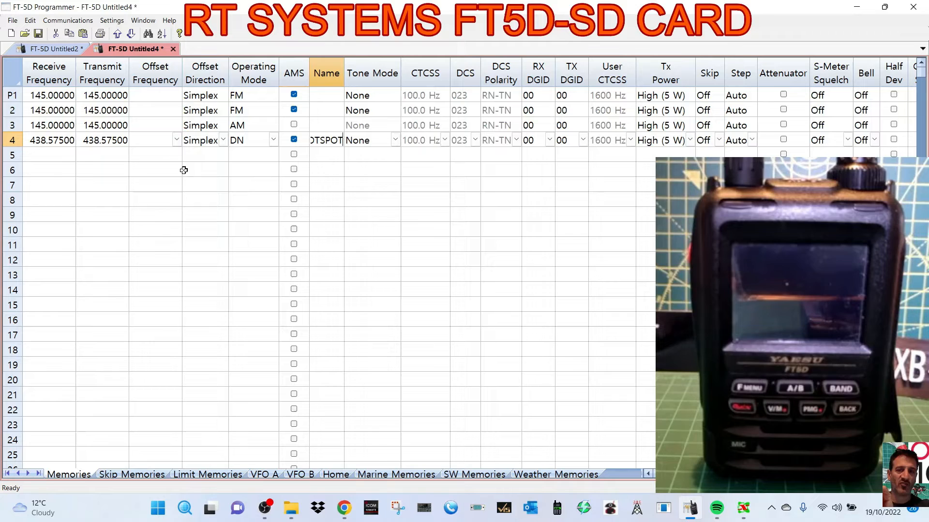
{"action": "left_click", "coordinate": [48, 154]}
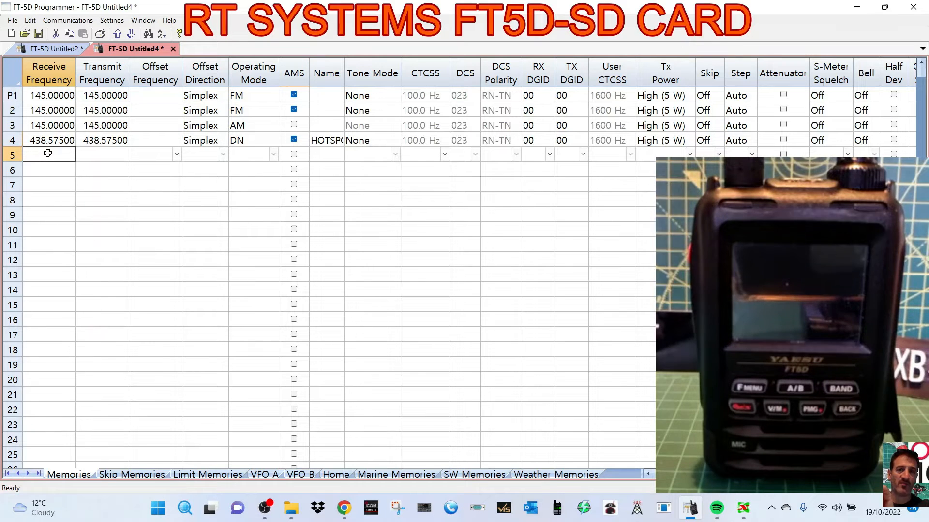
Step: Enter channel 5's 434 MHz frequency, name it HUBNET and set its CTCSS tone to 77.0 Hz
{"action": "type", "text": "434.00000"}
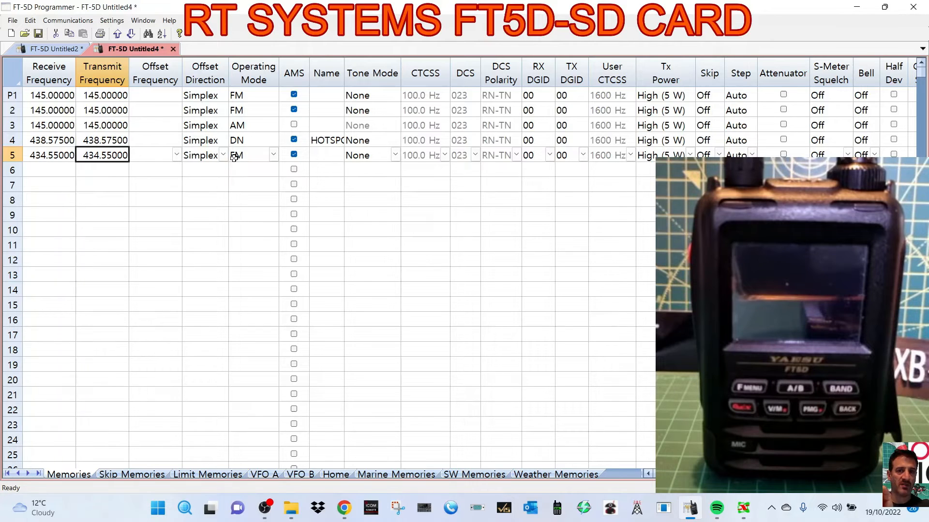
{"action": "left_click", "coordinate": [326, 155]}
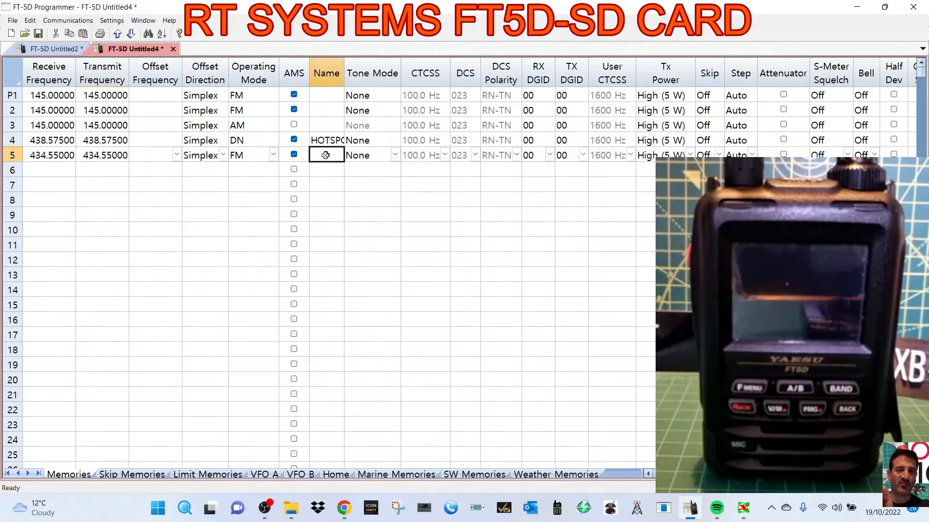
{"action": "type", "text": "HUB"}
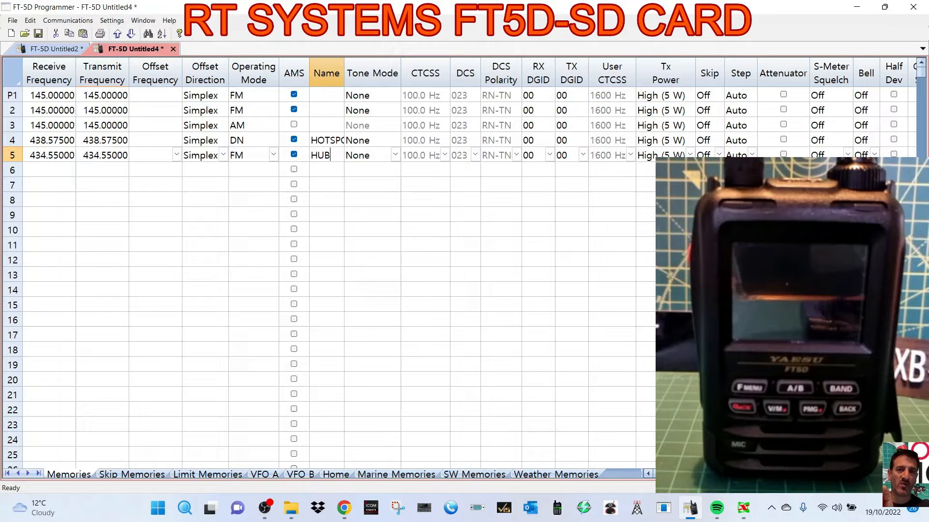
{"action": "type", "text": "NET"}
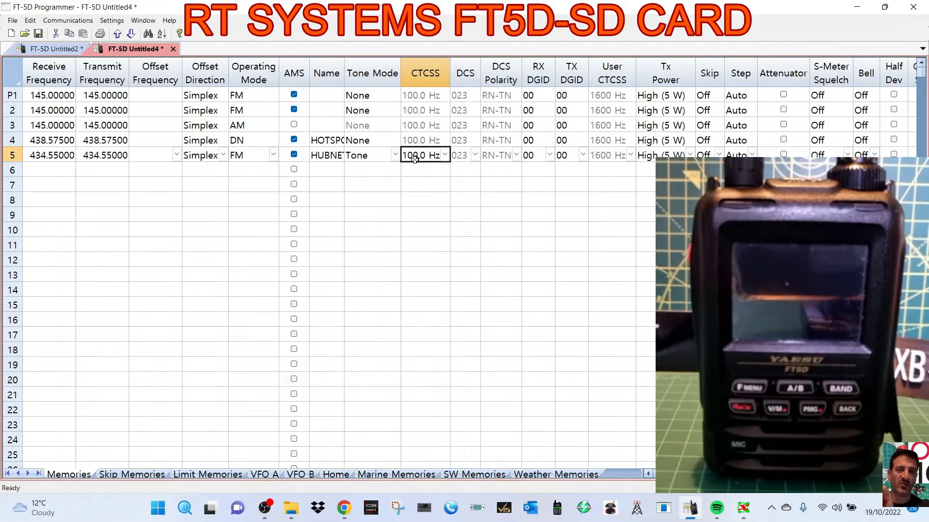
{"action": "left_click", "coordinate": [444, 155]}
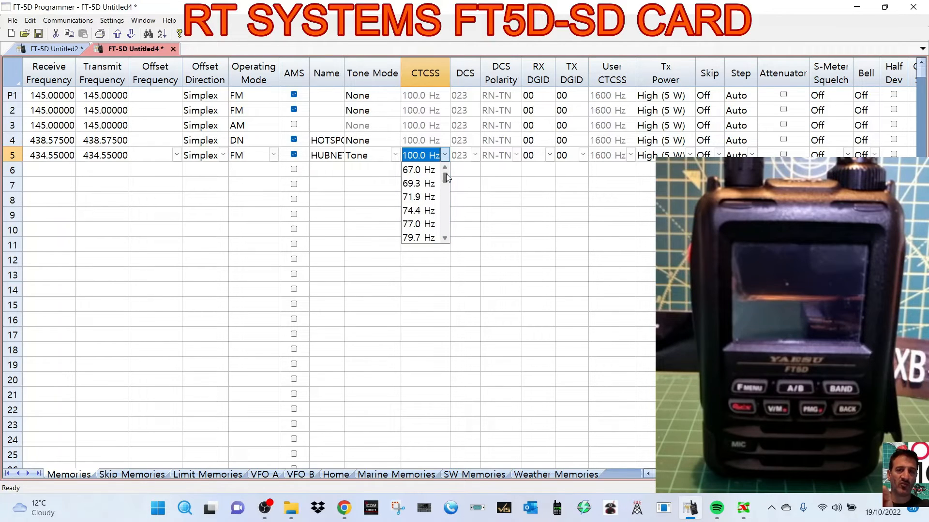
{"action": "left_click", "coordinate": [418, 224]}
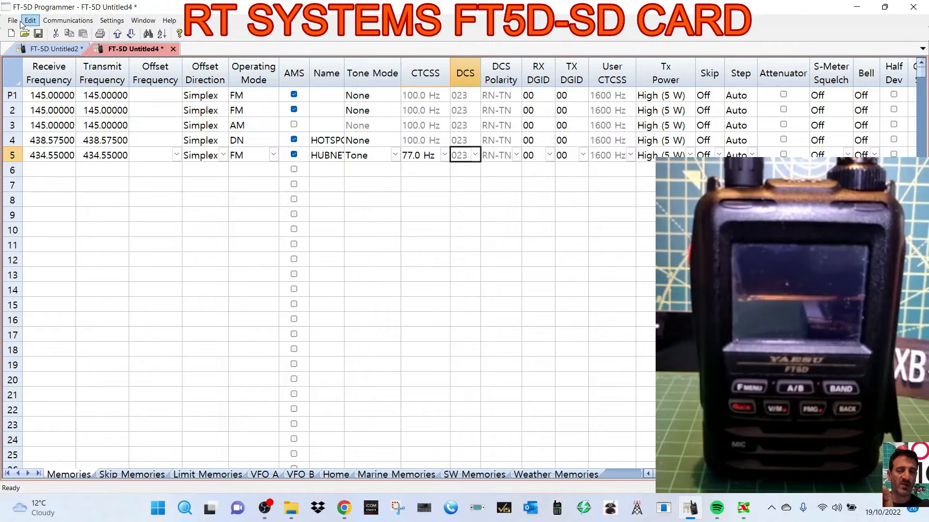
Step: Run a RepeaterBook search for 2 m and 70 cm repeaters near Bristol, UK and review the results
{"action": "left_click", "coordinate": [12, 21]}
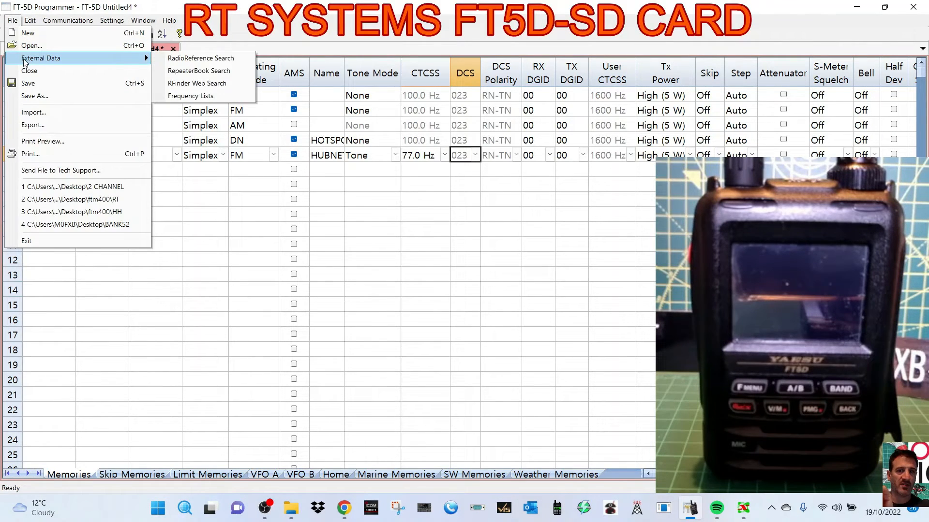
{"action": "mouse_move", "coordinate": [198, 71]}
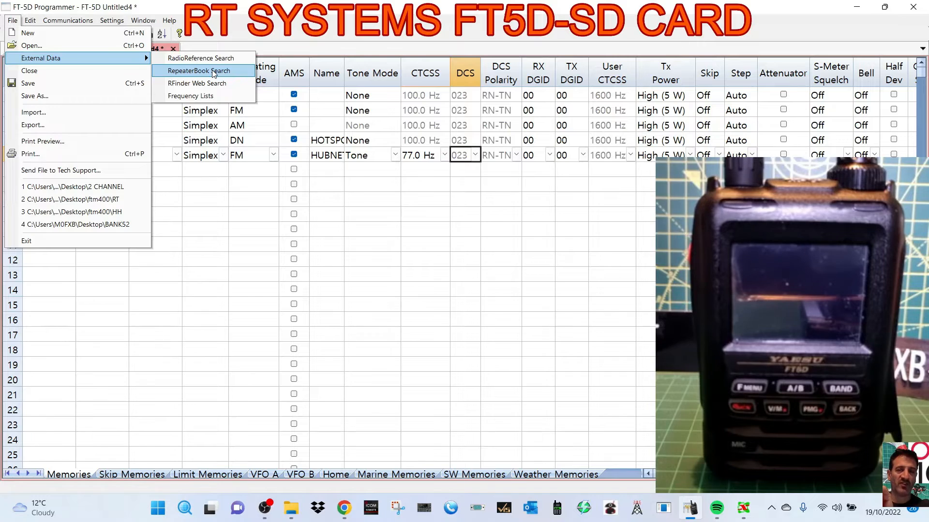
{"action": "left_click", "coordinate": [200, 71]}
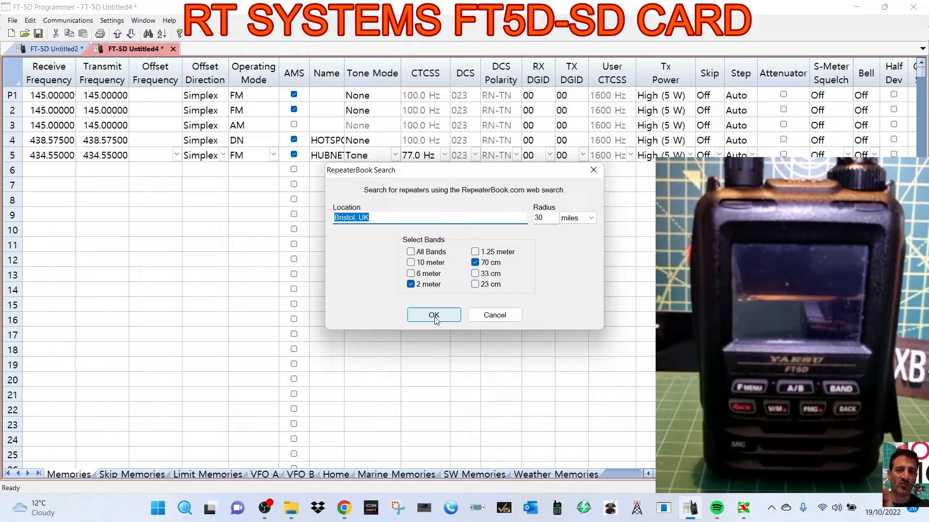
{"action": "left_click", "coordinate": [434, 315]}
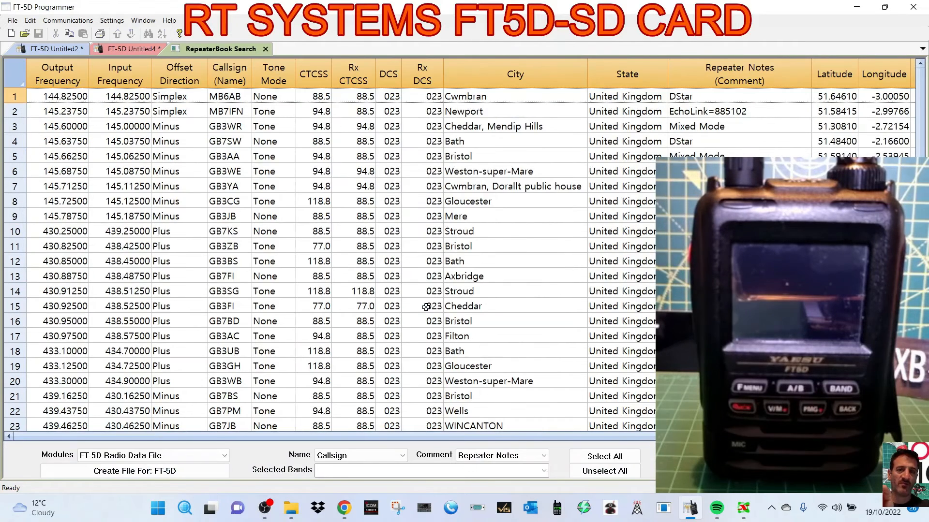
{"action": "scroll", "scroll_direction": "down", "scroll_amount": 3}
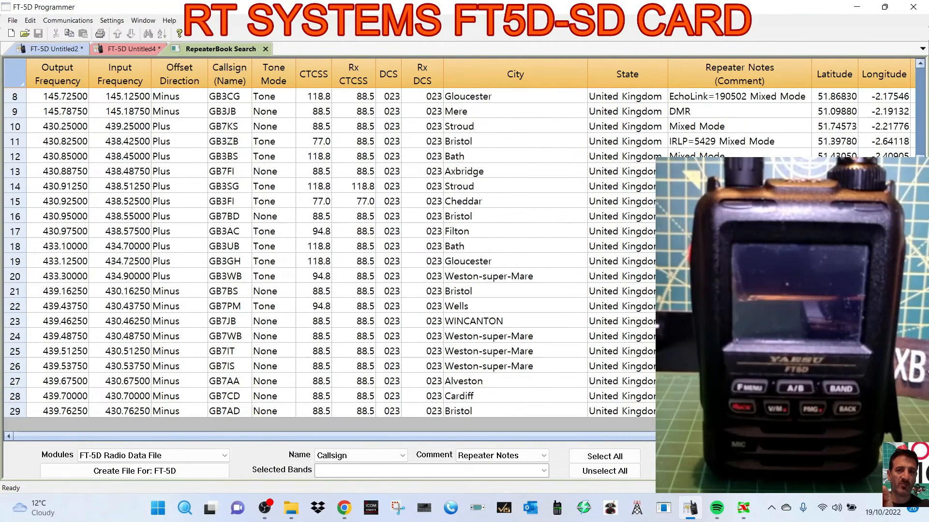
{"action": "scroll", "scroll_direction": "up", "scroll_amount": 3}
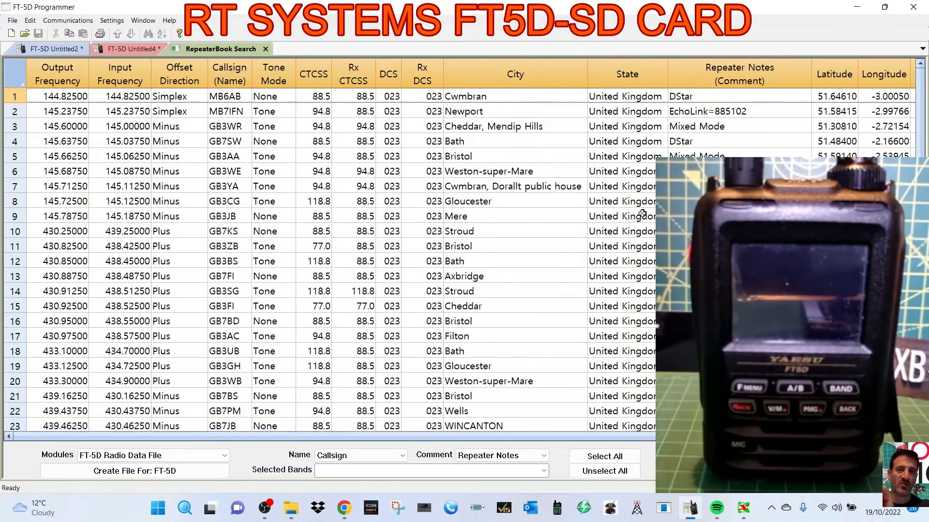
{"action": "scroll", "scroll_direction": "down", "scroll_amount": 3}
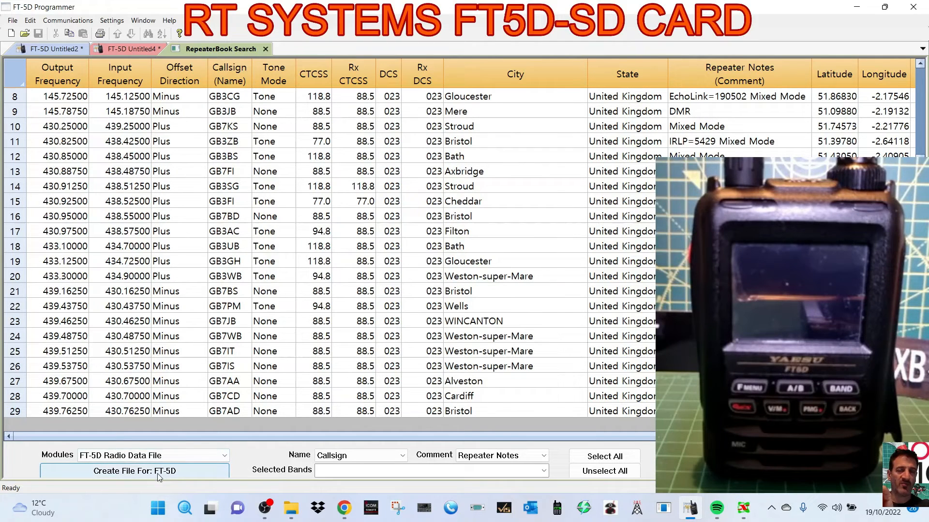
{"action": "mouse_move", "coordinate": [289, 426]}
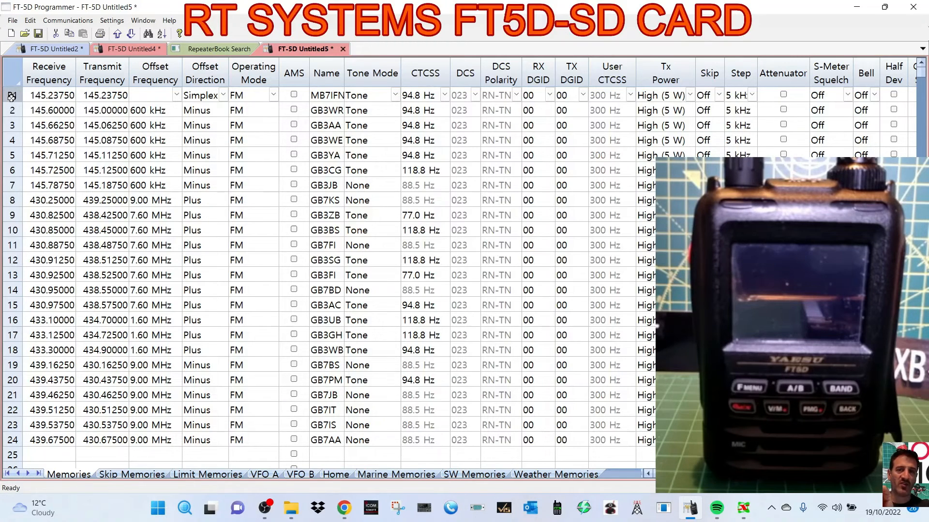
Step: Select repeater channels 1 through 24 in the new file and copy them
{"action": "left_click", "coordinate": [48, 95]}
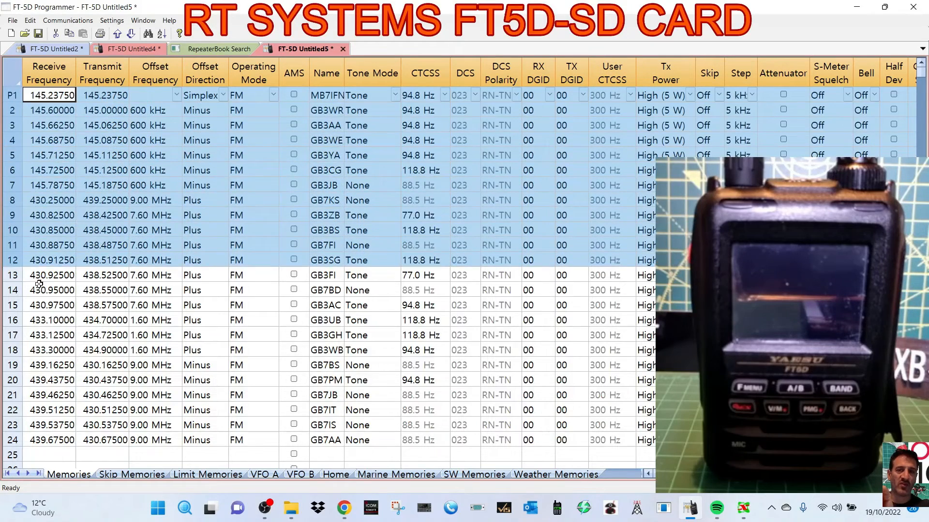
{"action": "scroll", "scroll_direction": "down", "scroll_amount": 3}
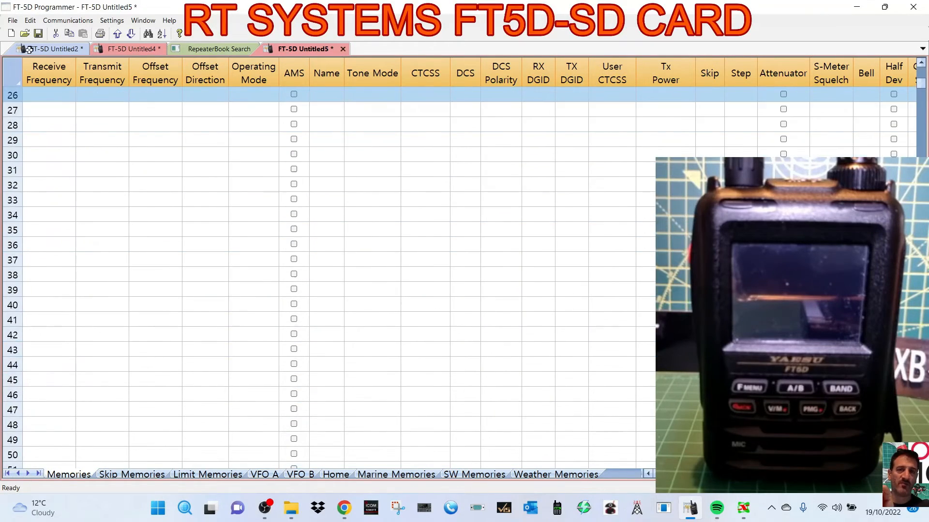
{"action": "scroll", "scroll_direction": "up", "scroll_amount": 3}
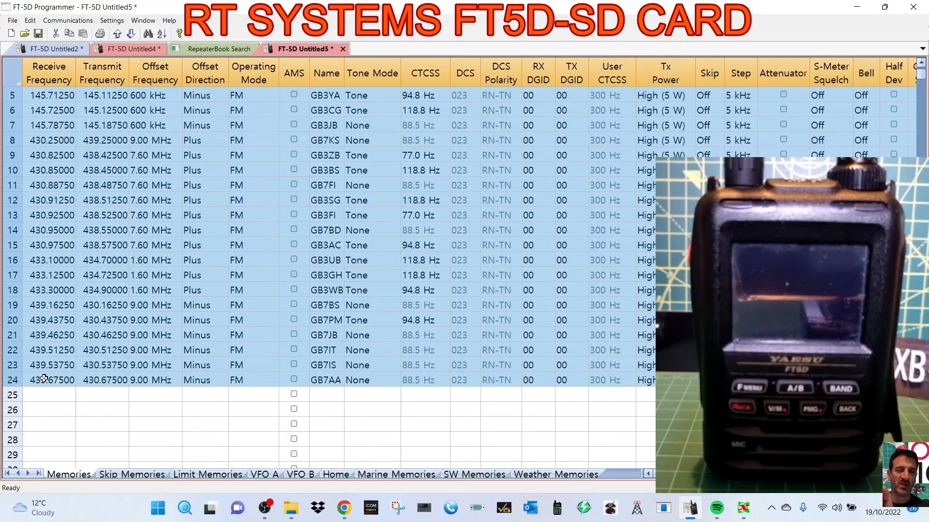
{"action": "right_click", "coordinate": [44, 379]}
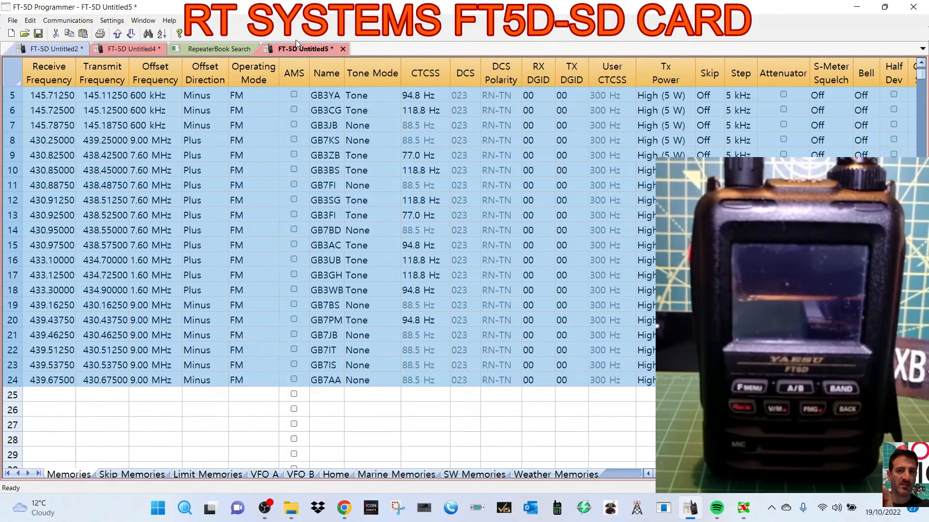
{"action": "mouse_move", "coordinate": [439, 145]}
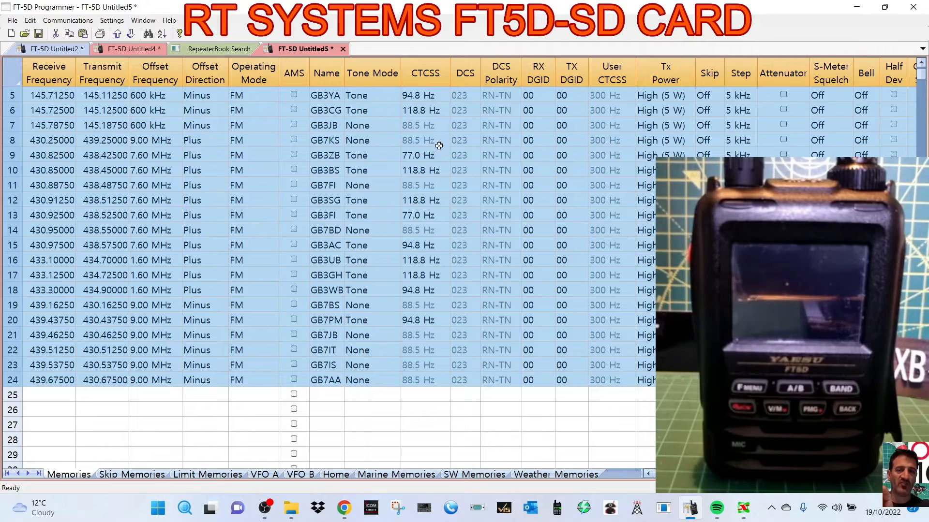
Step: Paste the copied Bristol repeaters into the SD card memory list from channel 6, after HOTSPOT and HUBNET
{"action": "left_click", "coordinate": [219, 48]}
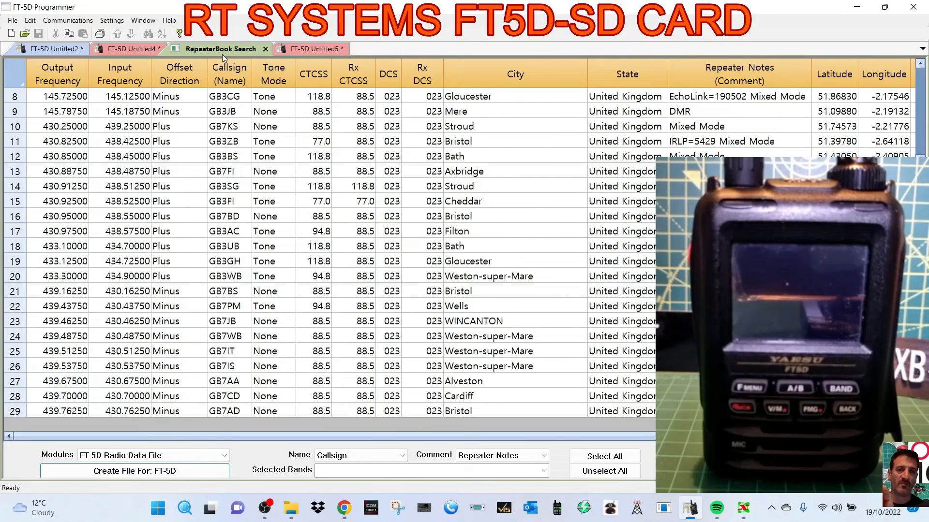
{"action": "left_click", "coordinate": [134, 49]}
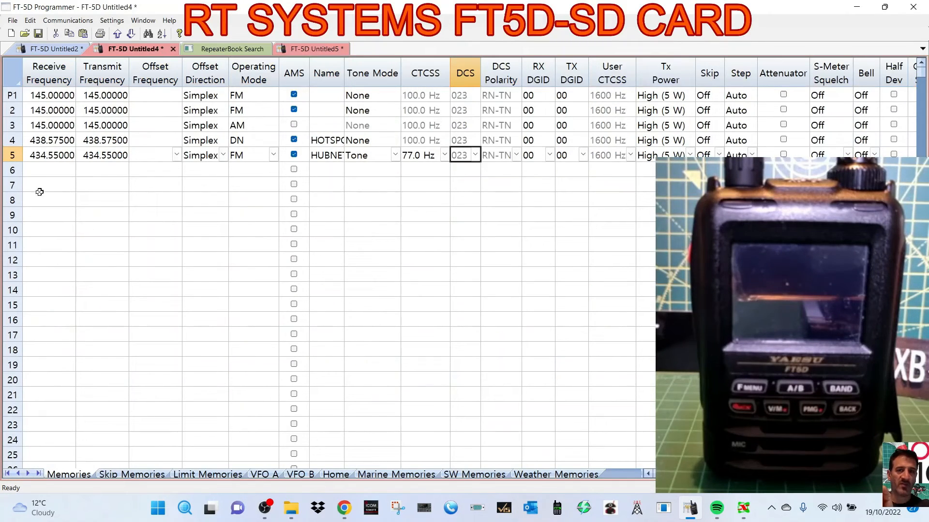
{"action": "left_click", "coordinate": [48, 169]}
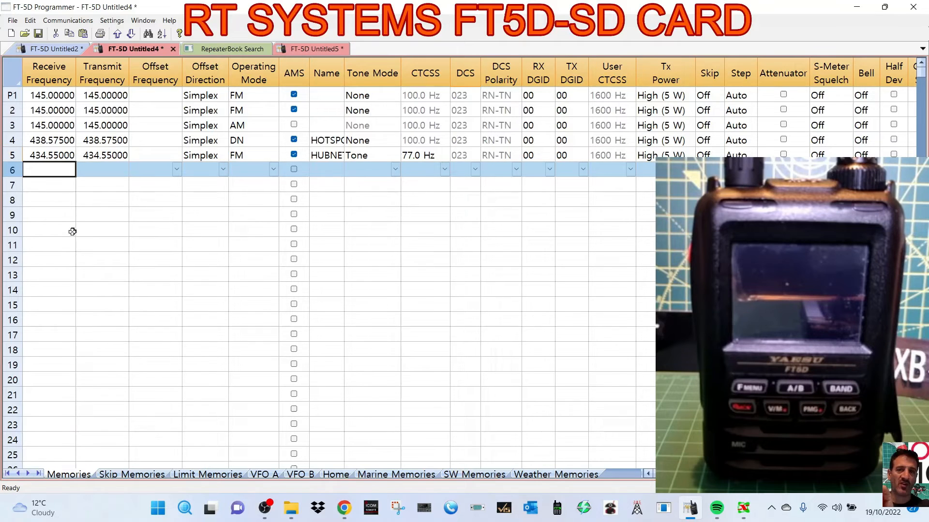
{"action": "right_click", "coordinate": [72, 231]}
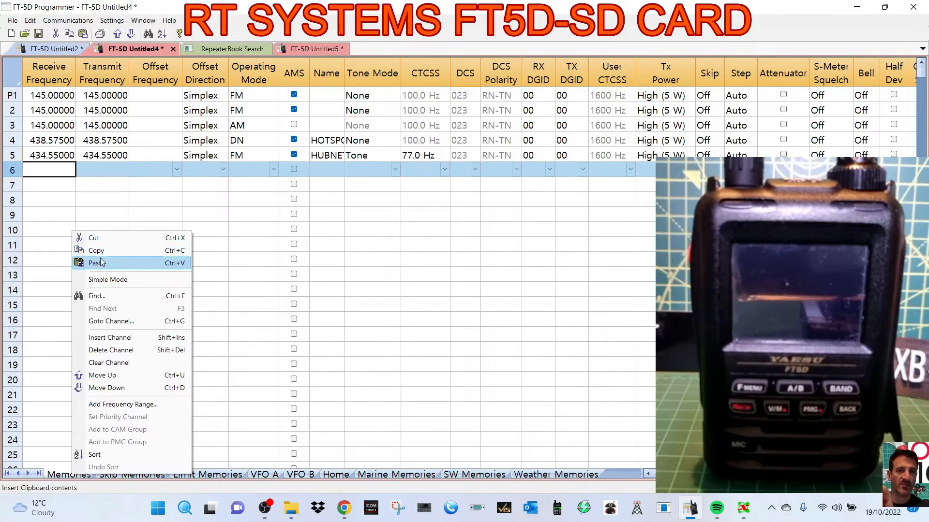
{"action": "left_click", "coordinate": [96, 262]}
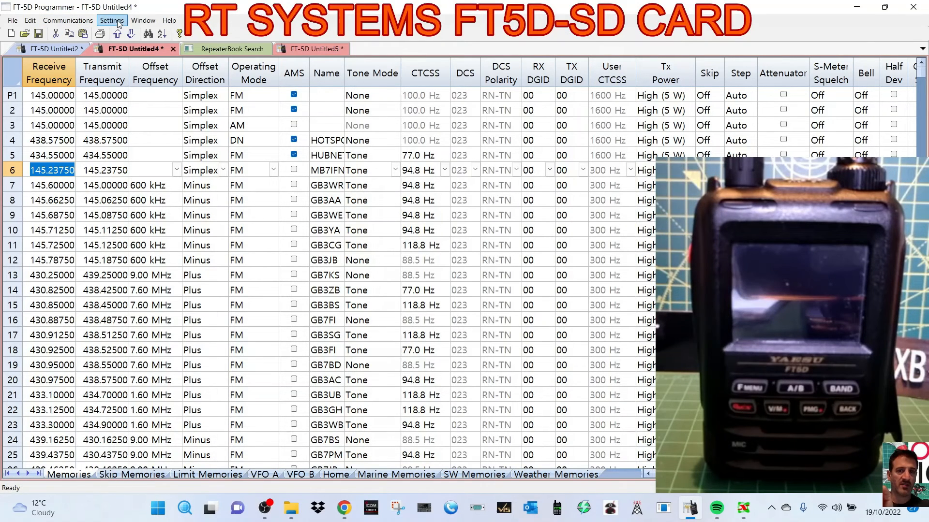
Step: Write the combined memory list to the SD card via Write Data To SDCard and confirm completion
{"action": "left_click", "coordinate": [68, 21]}
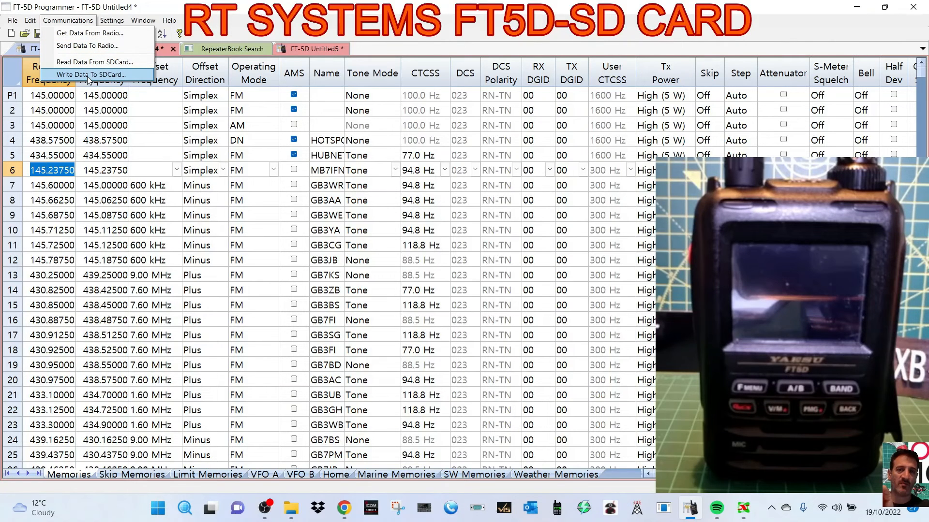
{"action": "left_click", "coordinate": [94, 74]}
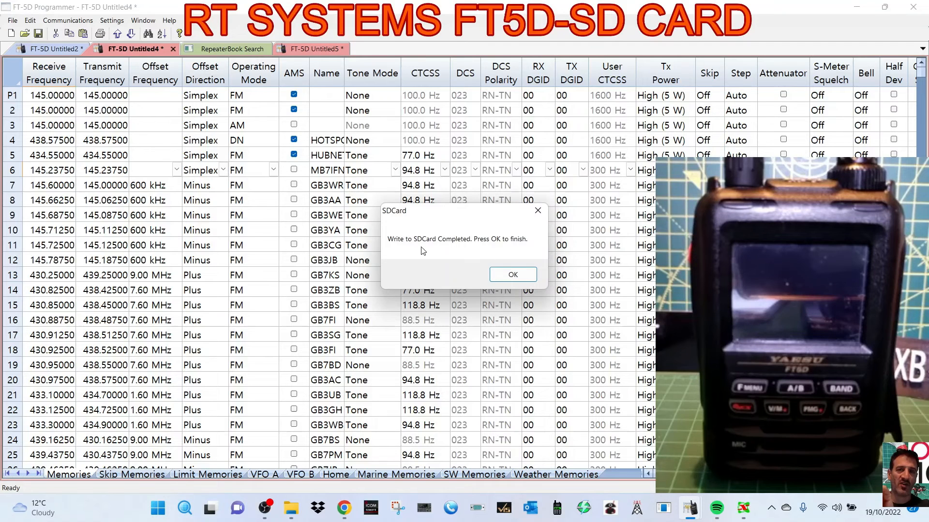
{"action": "left_click", "coordinate": [512, 274]}
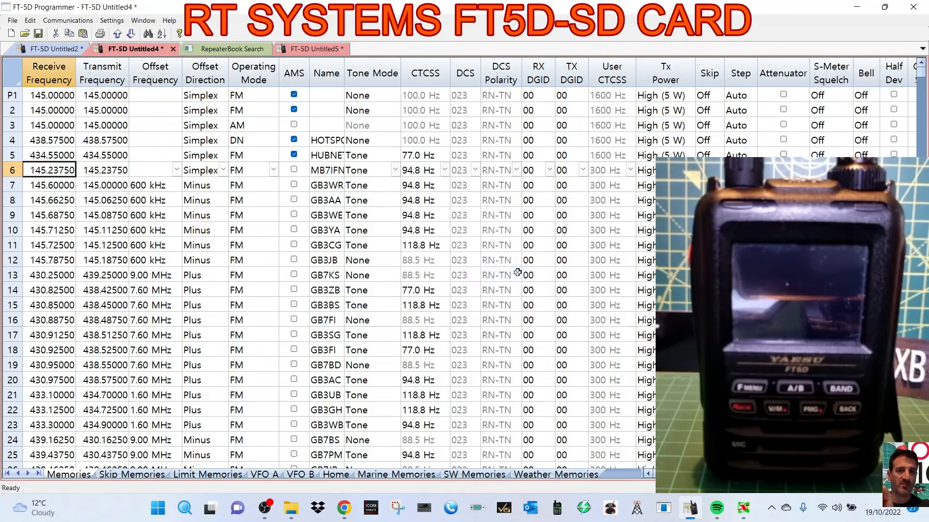